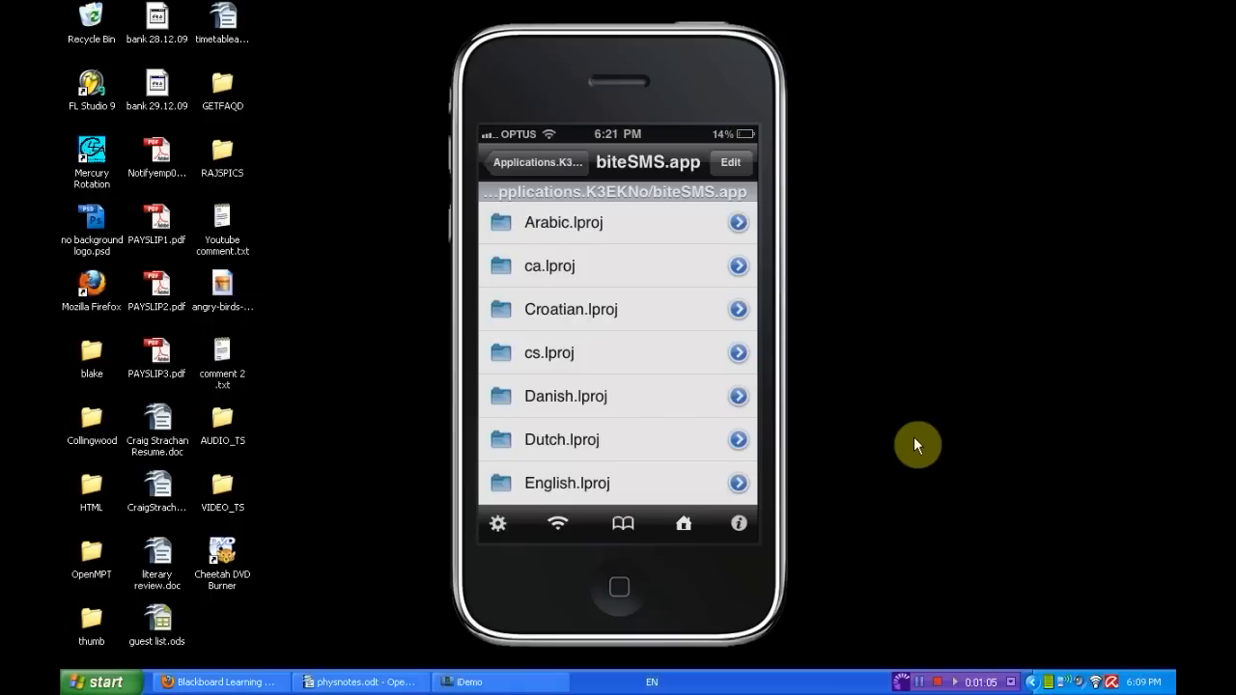
- Go back up to /var/stash and open the Themes.K1Qu8R folder, then iGlassSol.theme
click(534, 162)
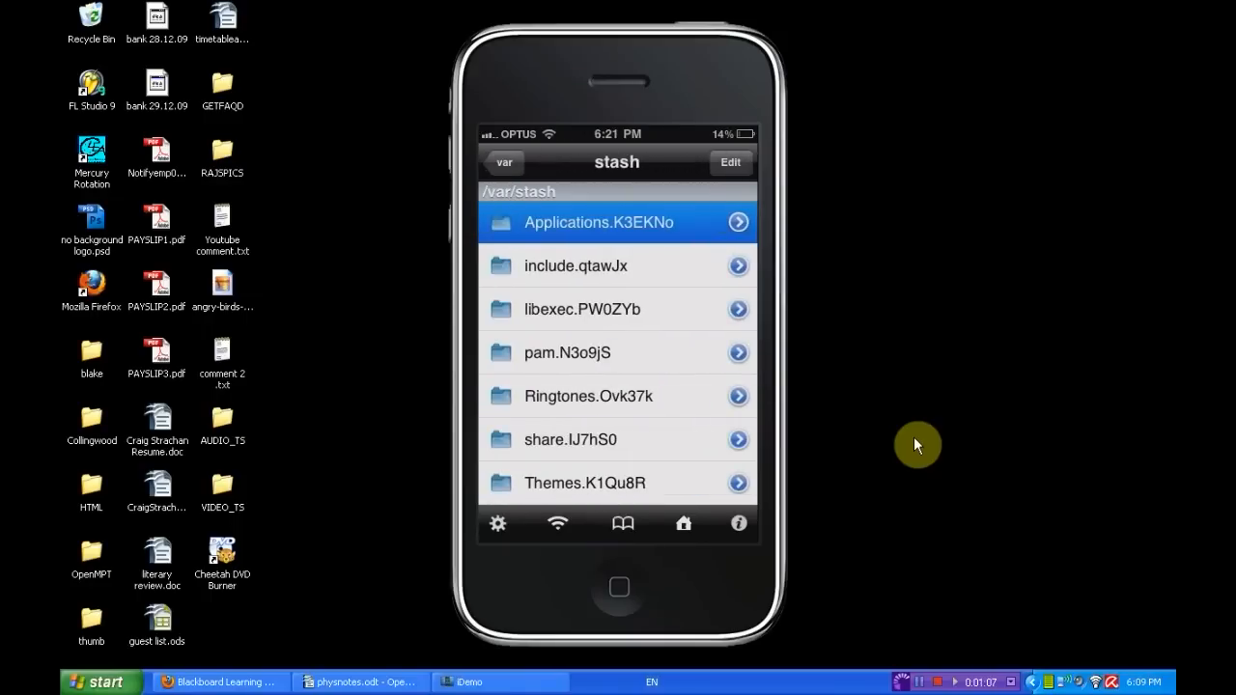
click(501, 162)
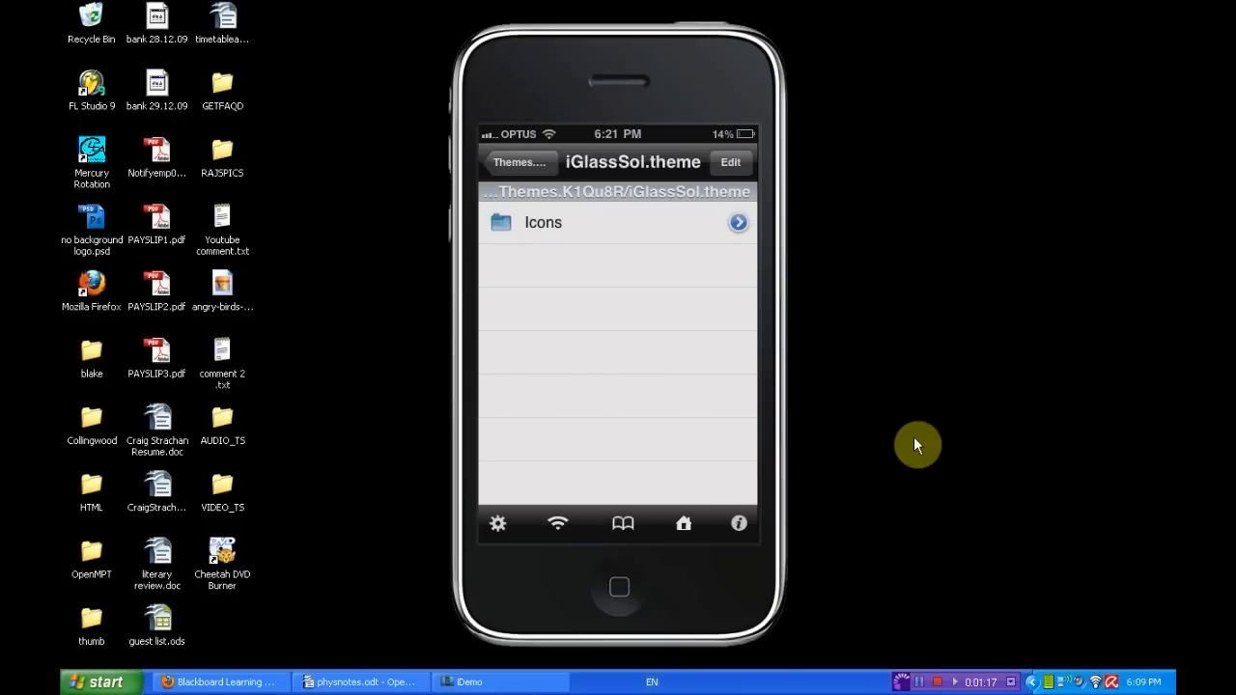
- Open the iGlassSol Icons folder and scroll down to the Messages.png entry
click(618, 222)
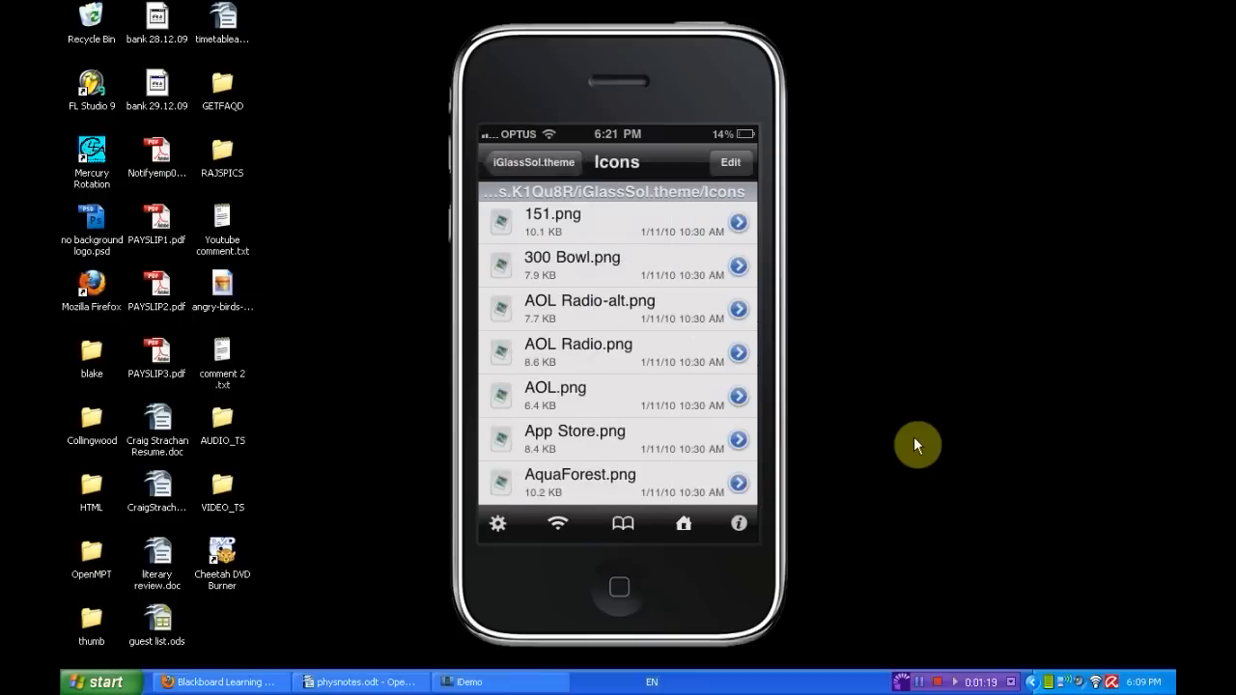
scroll(down, 3)
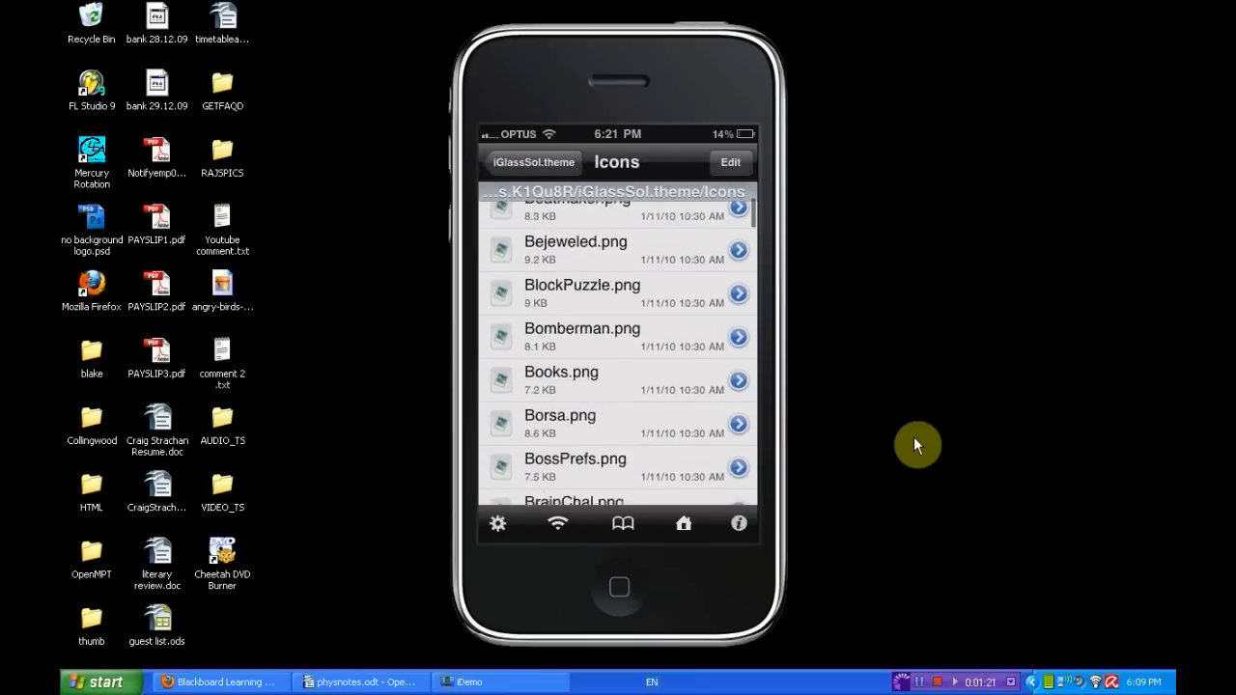
scroll(down, 3)
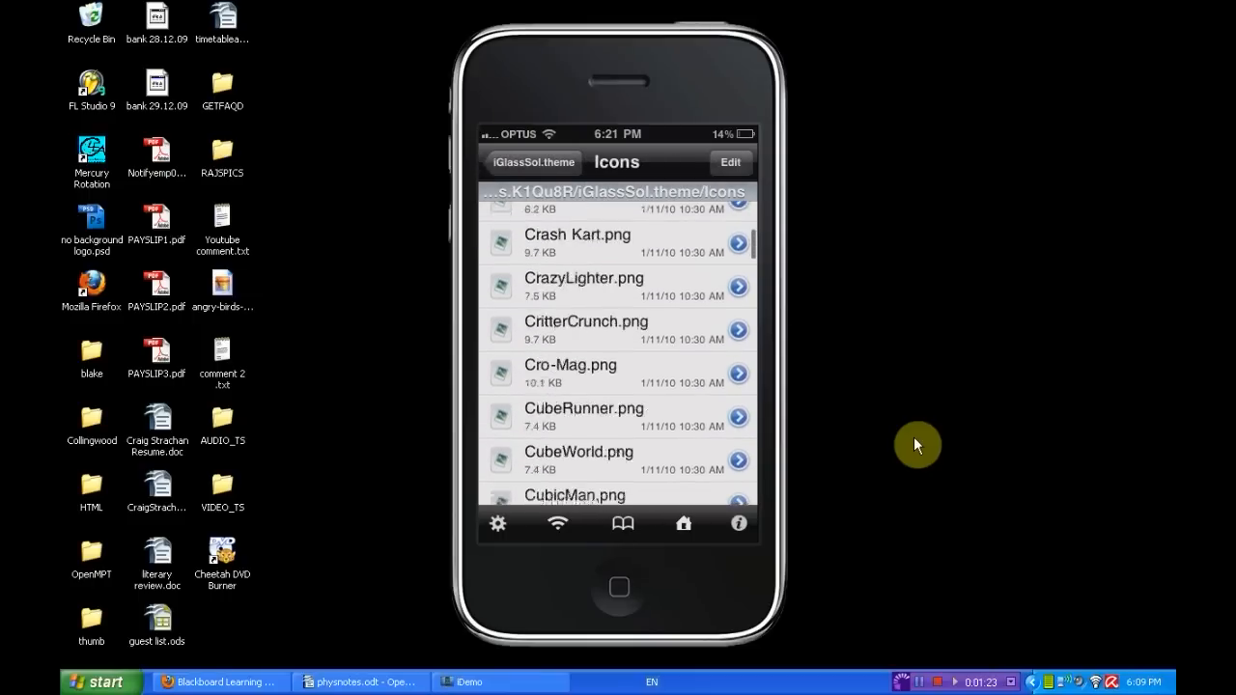
scroll(down, 3)
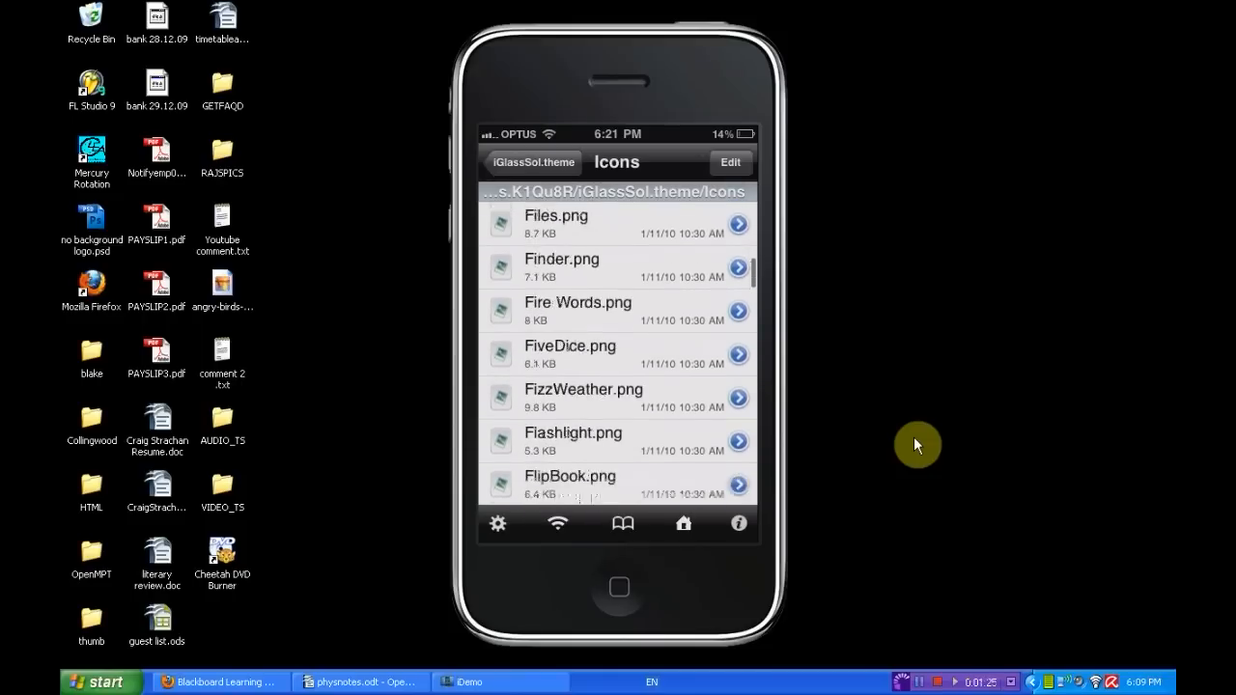
scroll(down, 3)
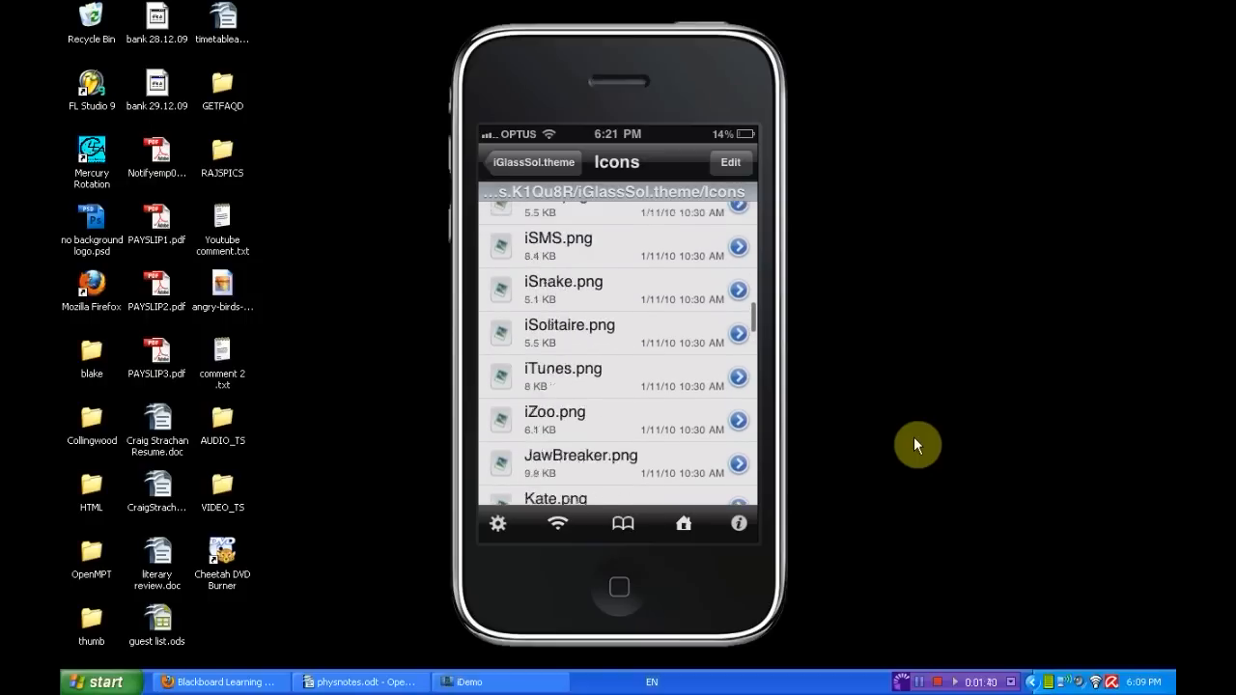
scroll(down, 3)
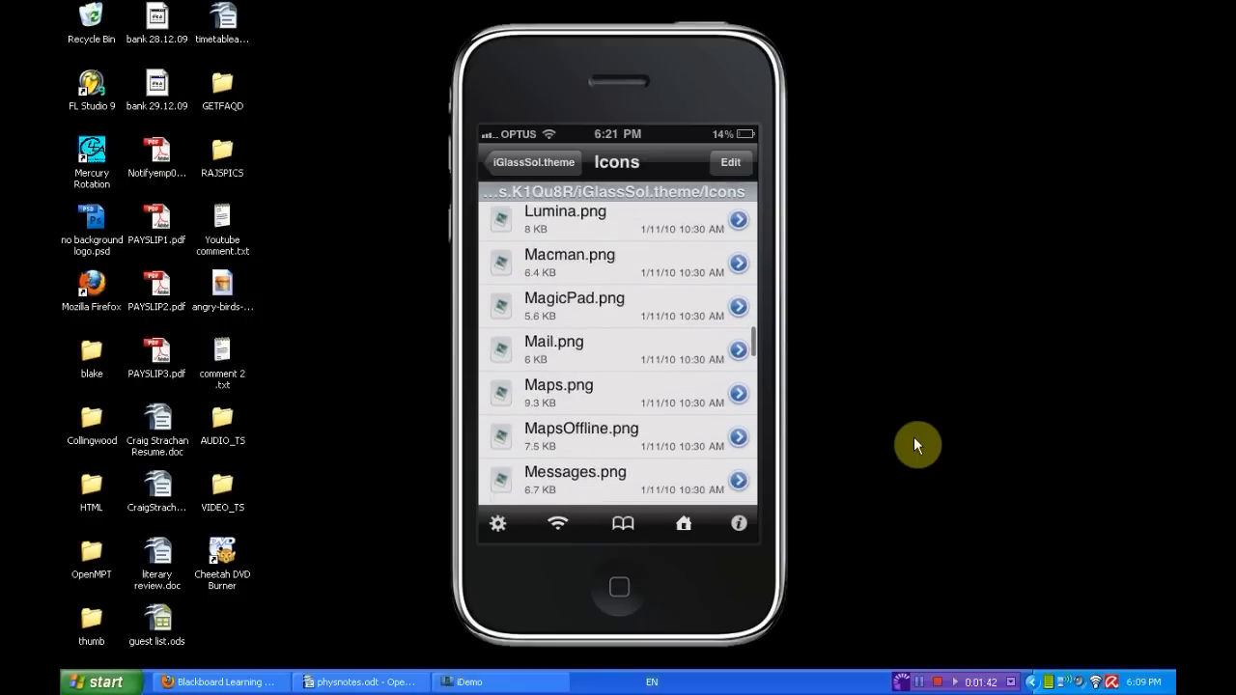
- Select and copy Messages.png, then return to the Themes.K1Qu8R folder
click(729, 162)
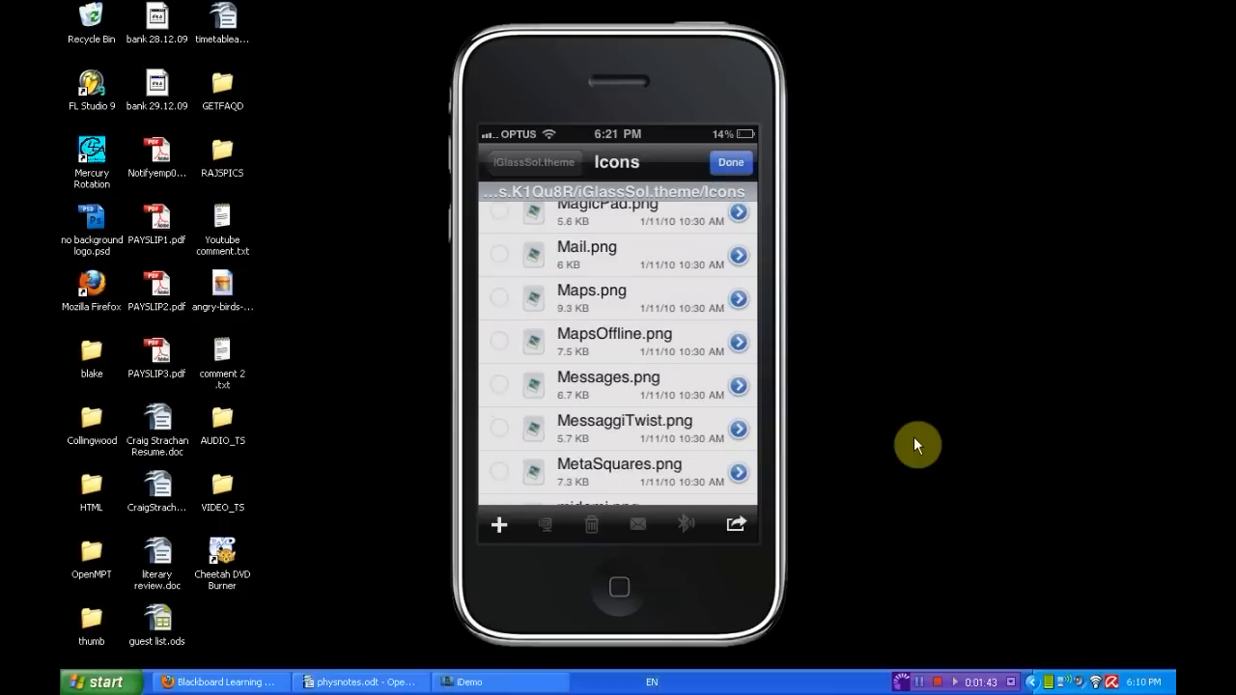
click(499, 384)
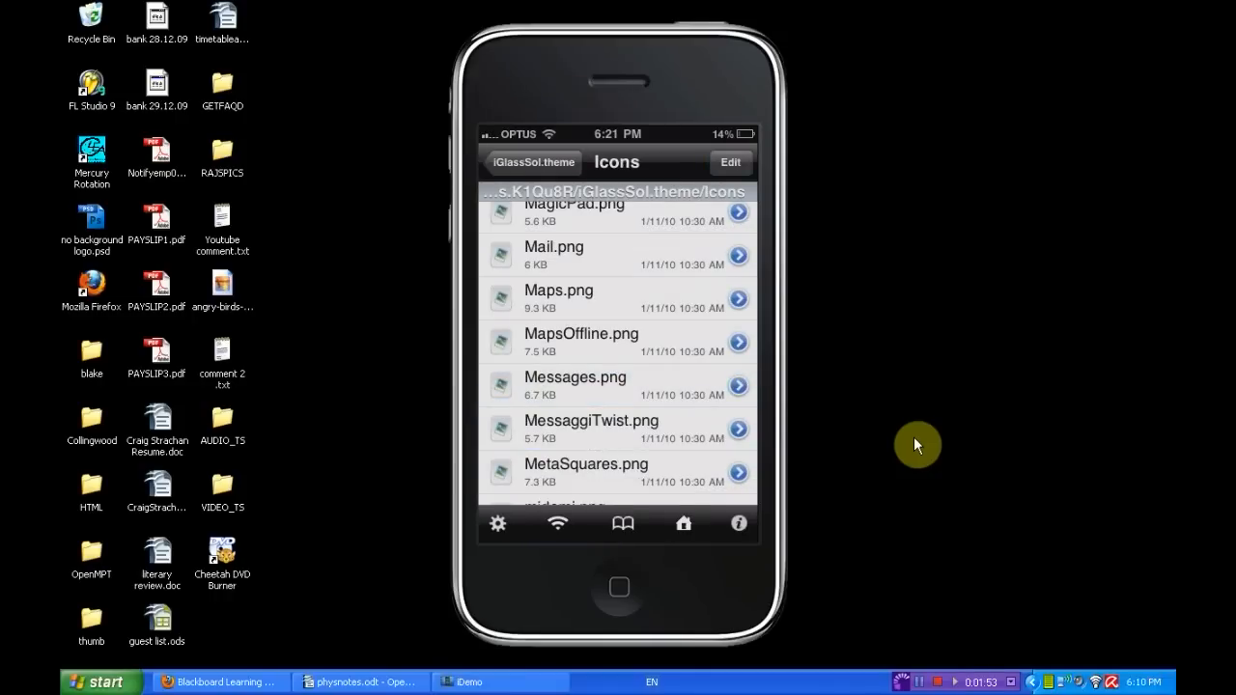
click(531, 161)
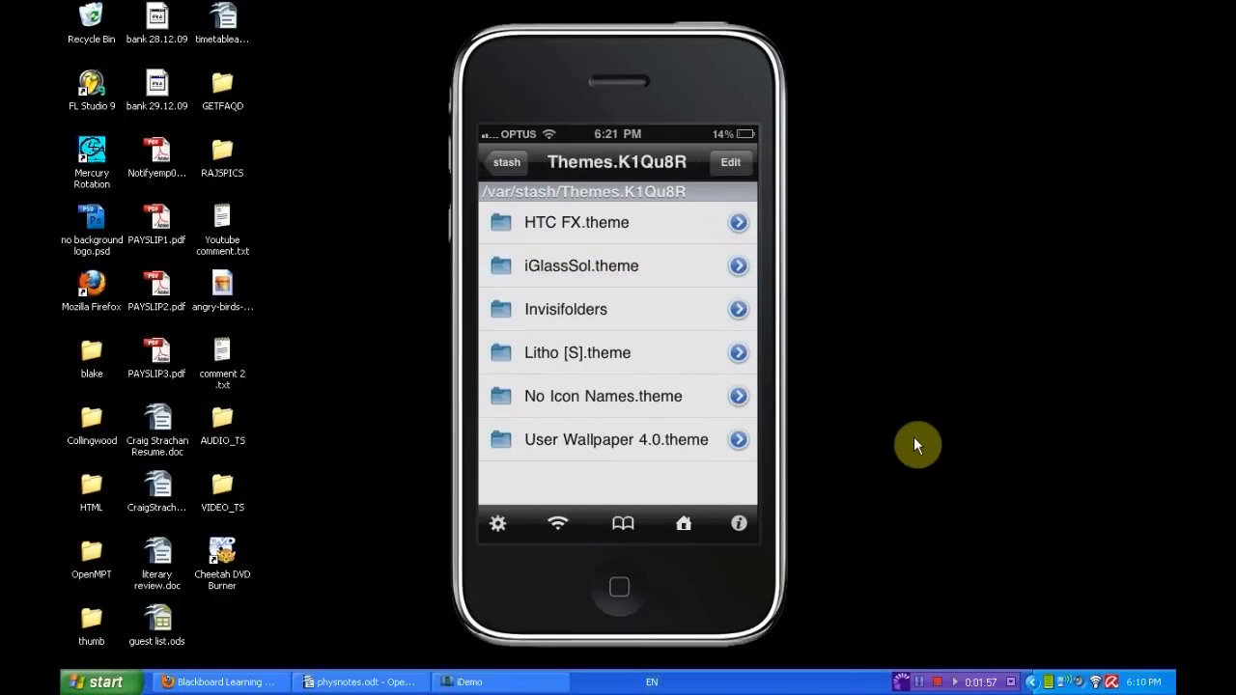
- Navigate to Applications.K3EKNo > biteSMS.app and remove icon.png
click(506, 162)
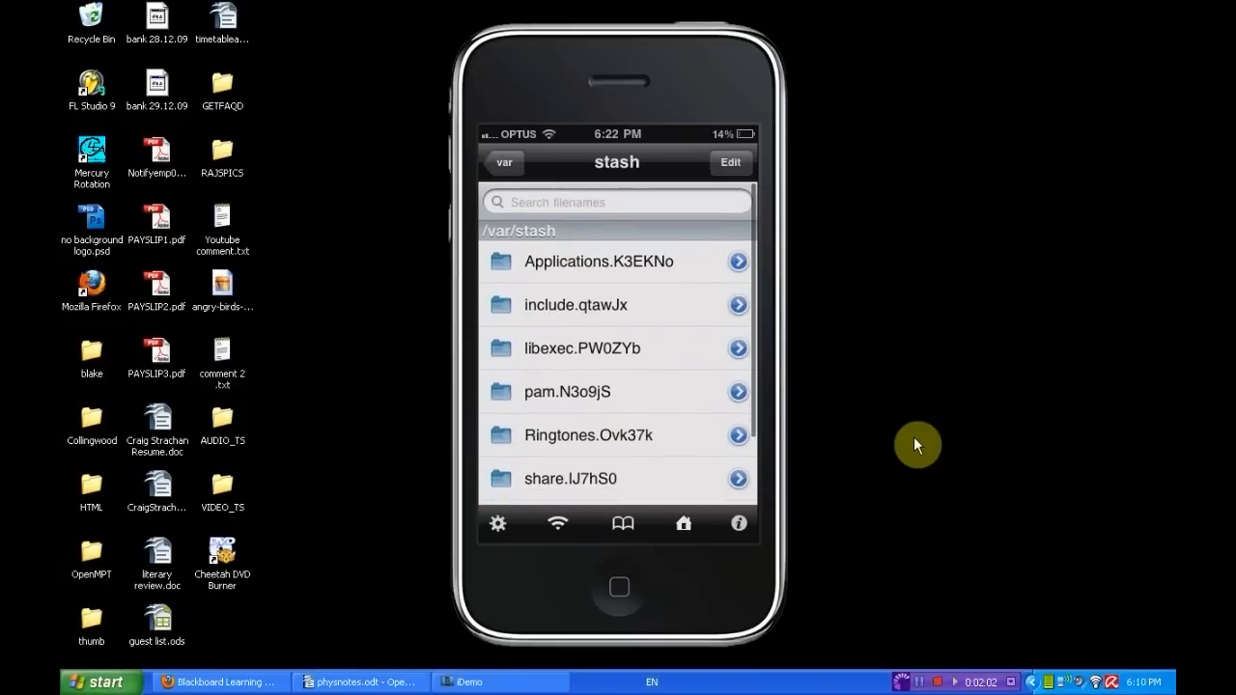
click(598, 261)
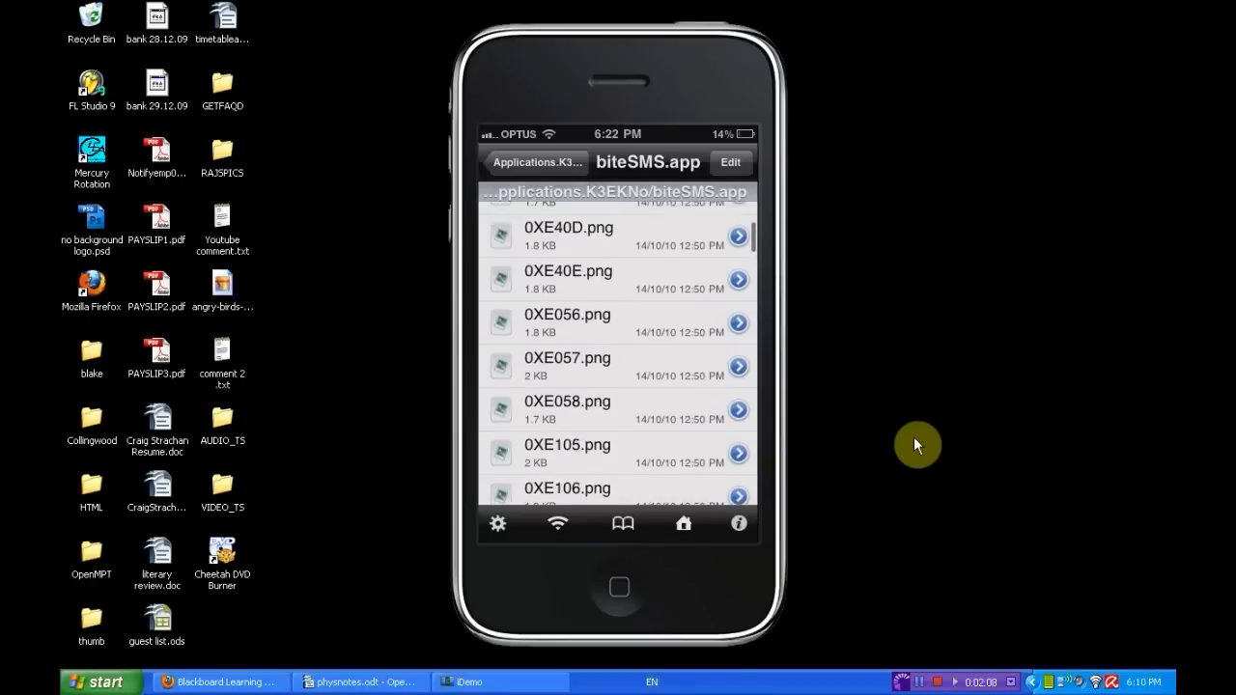
scroll(down, 3)
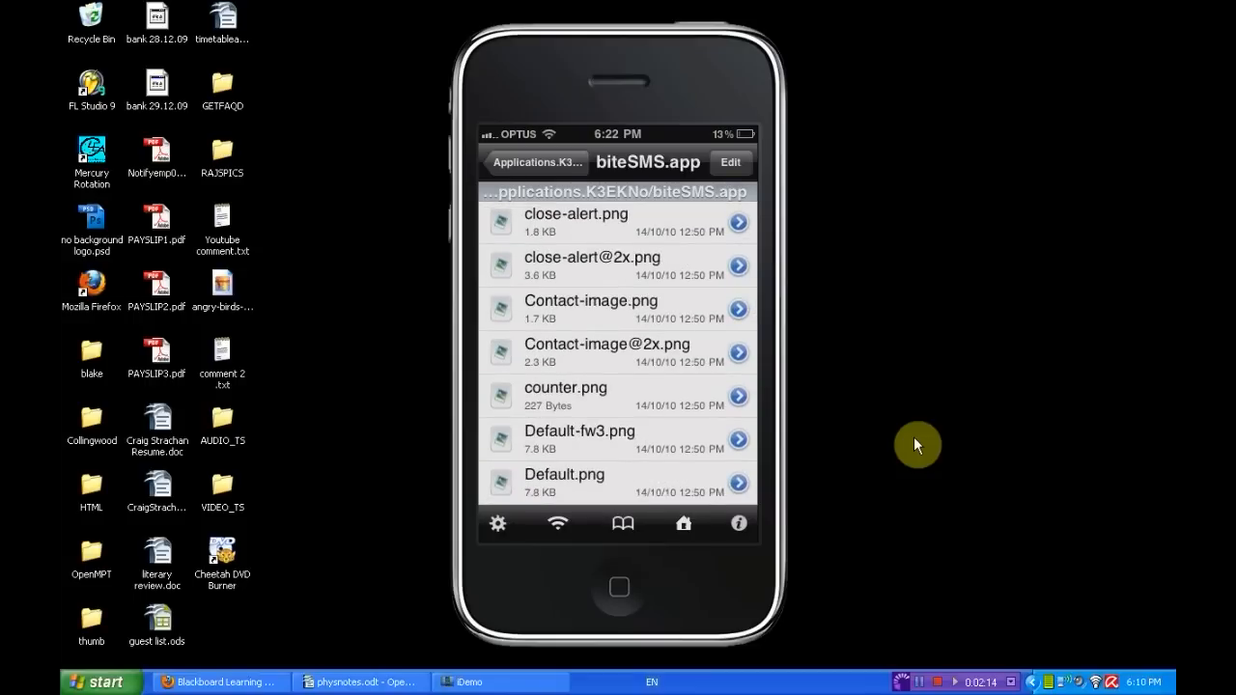
scroll(down, 3)
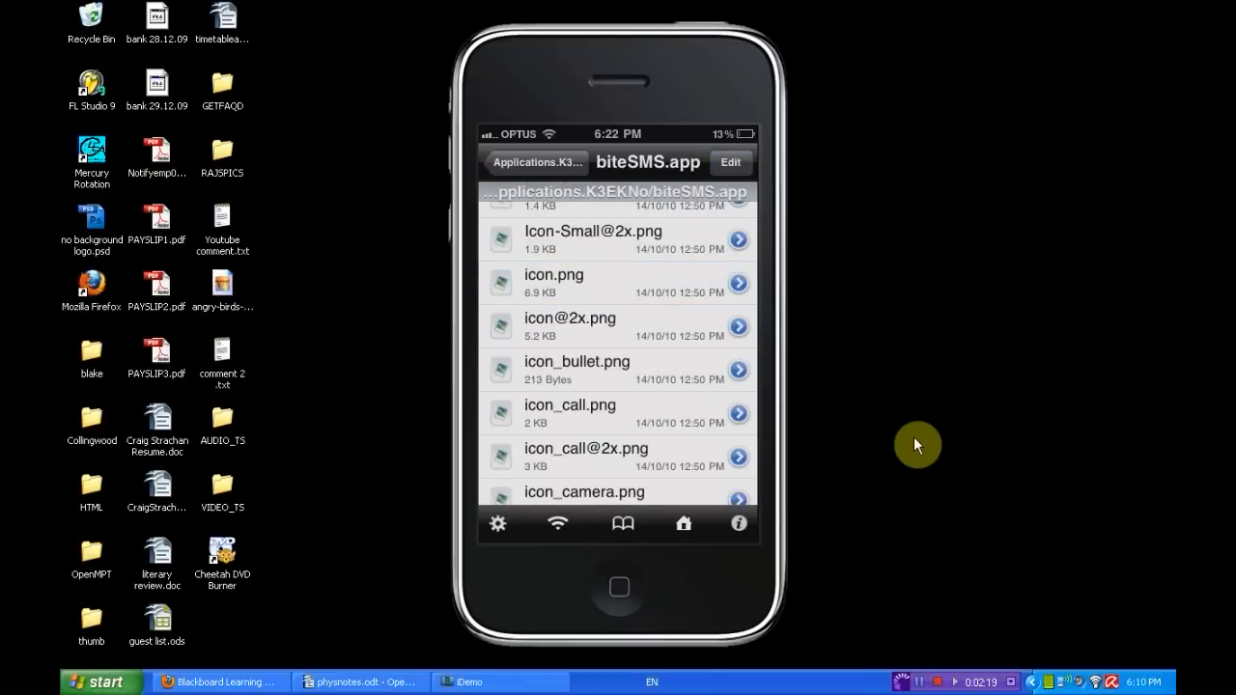
click(738, 283)
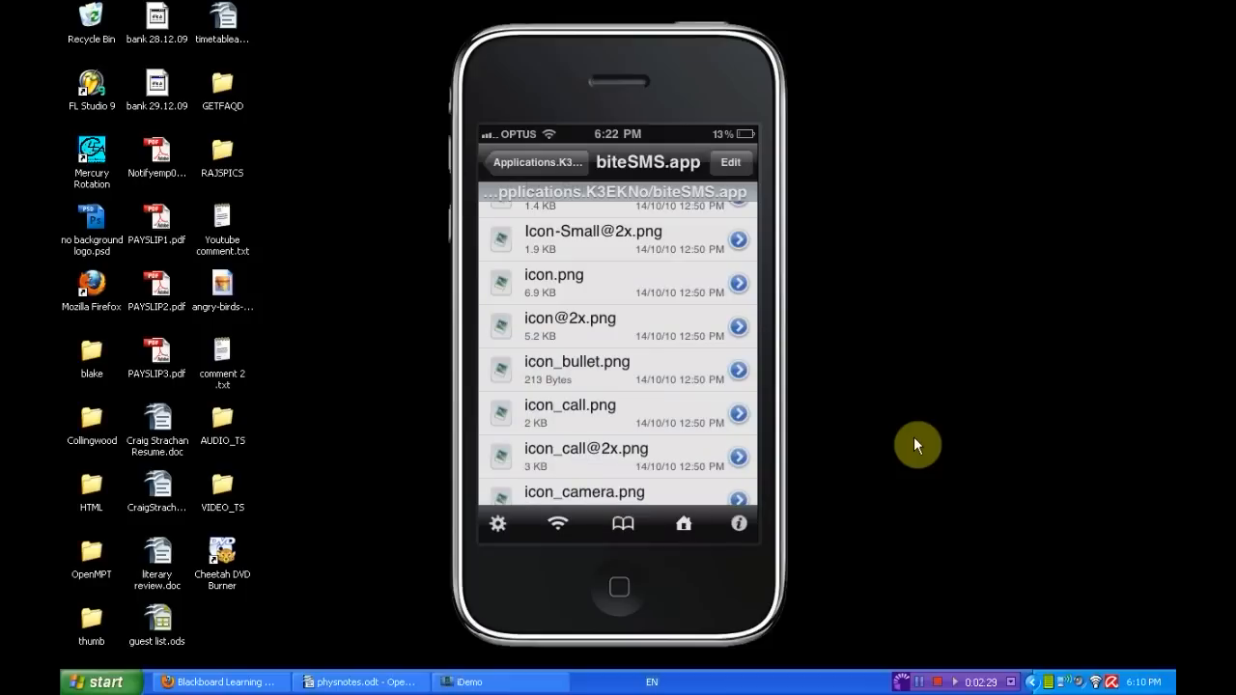
scroll(up, 3)
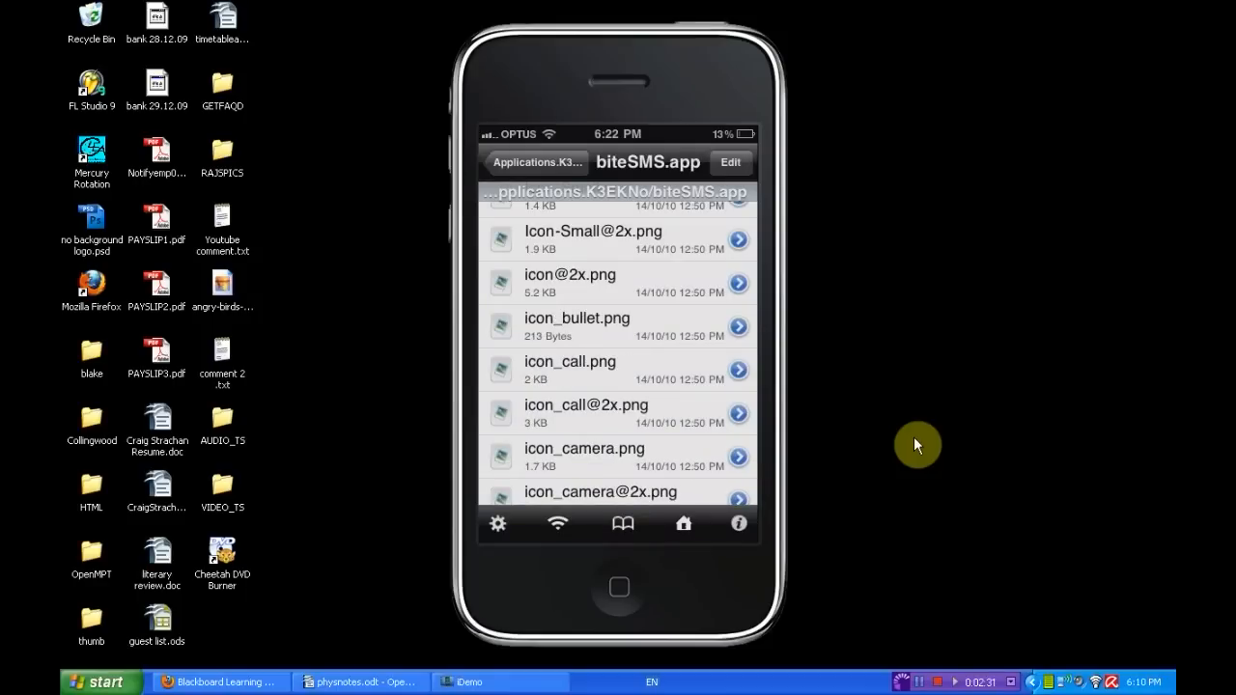
- Paste Messages.png into biteSMS.app and select the pasted file as the new icon
click(730, 162)
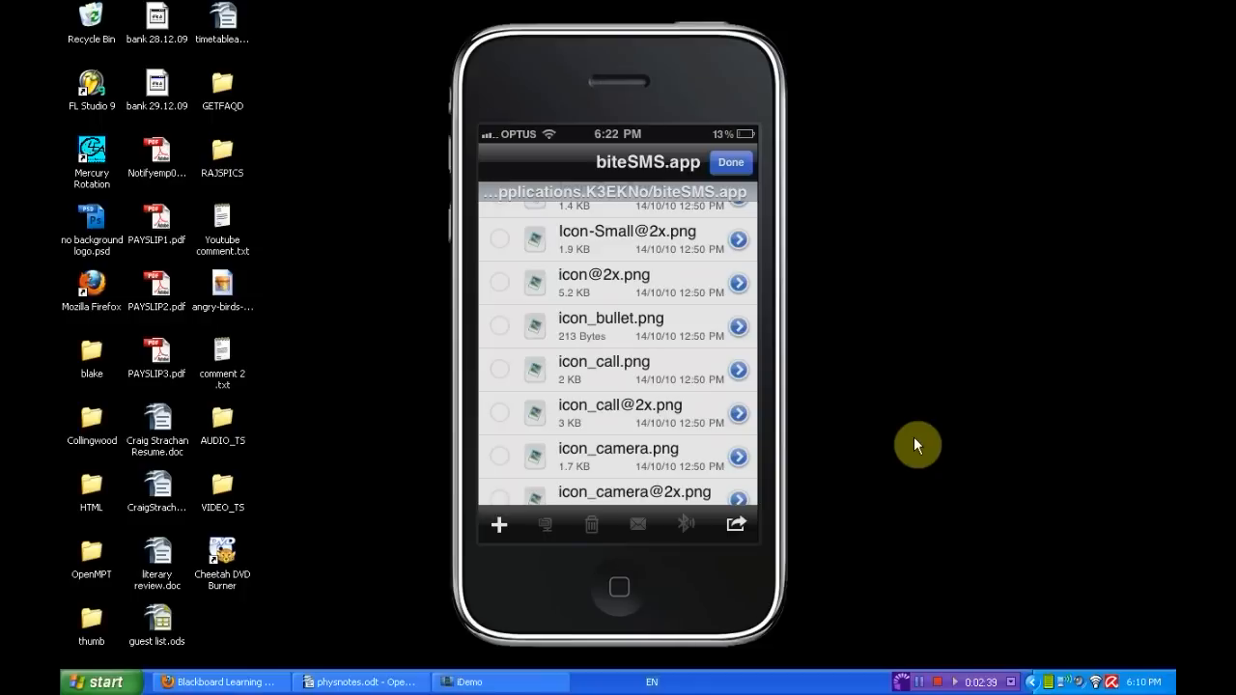
scroll(down, 3)
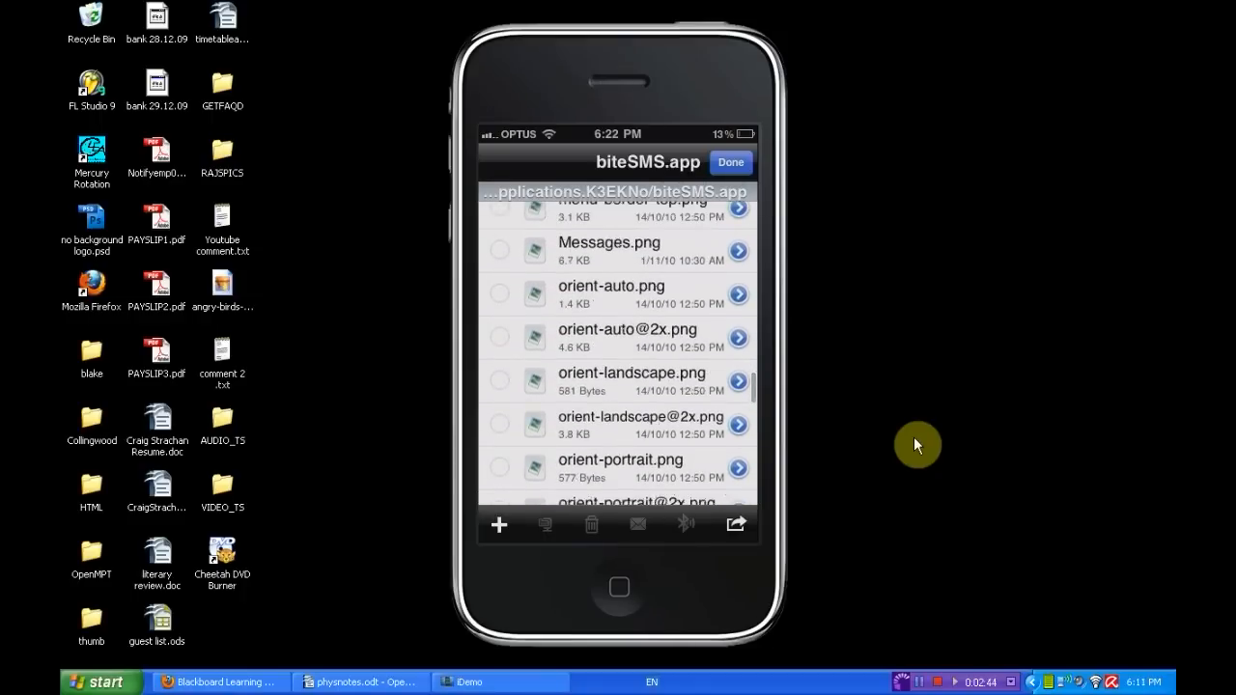
click(739, 251)
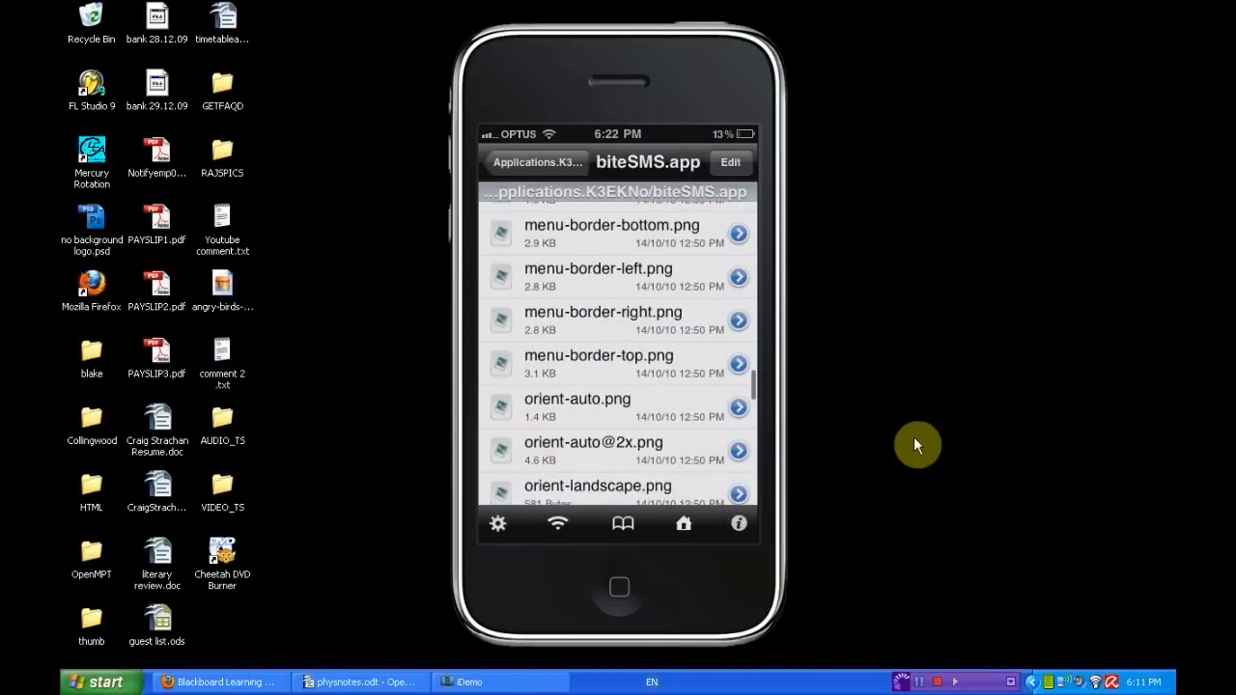
- Scroll the biteSMS.app file list back up before leaving iFile
scroll(up, 3)
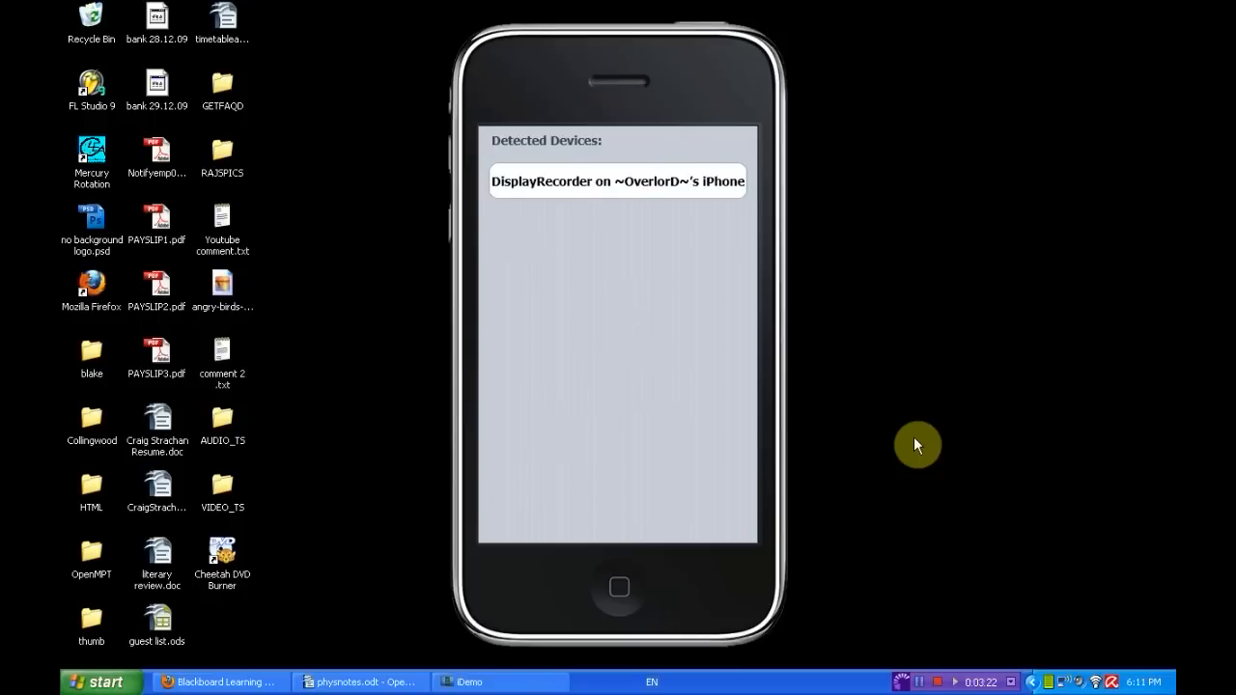
- Select DisplayRecorder under Detected Devices and dismiss the Low Battery alert
click(617, 181)
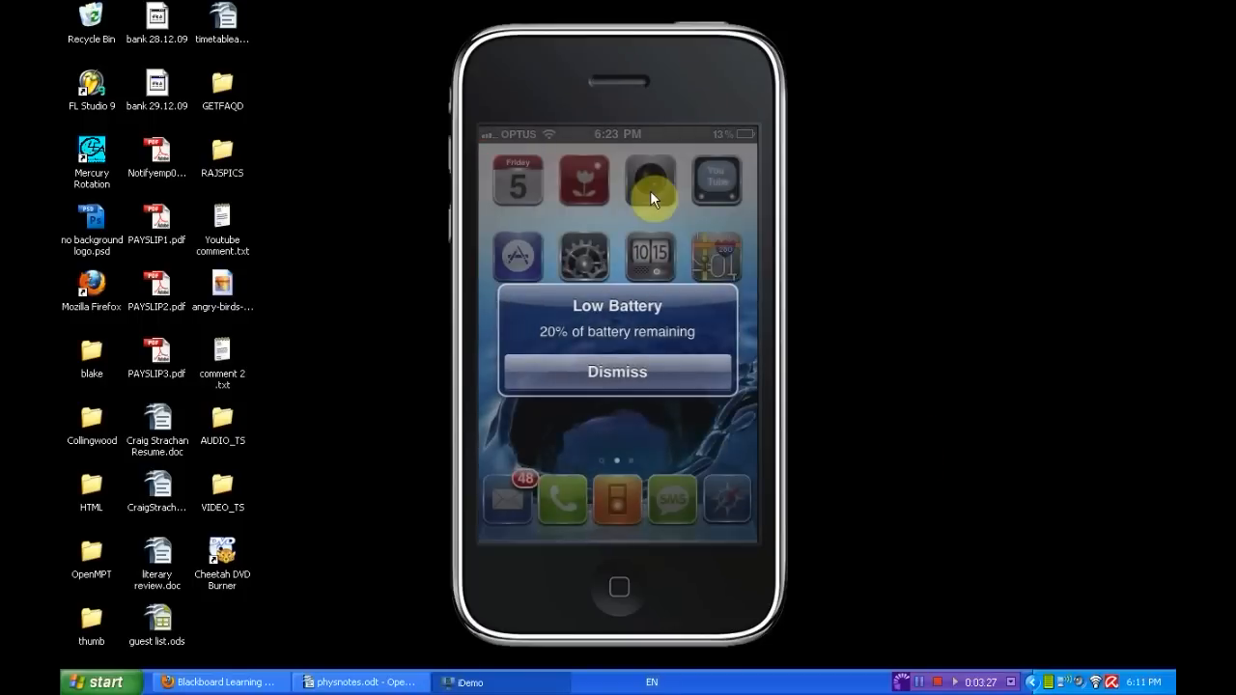
click(617, 372)
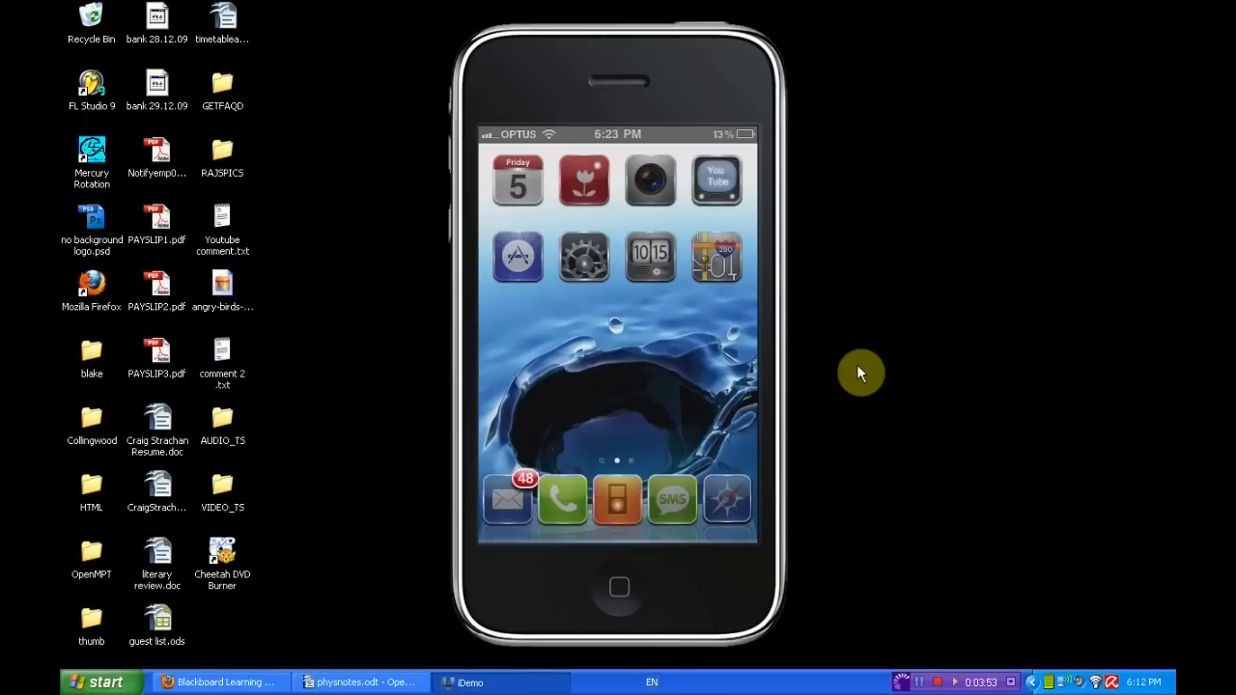
mouse_move(1059, 574)
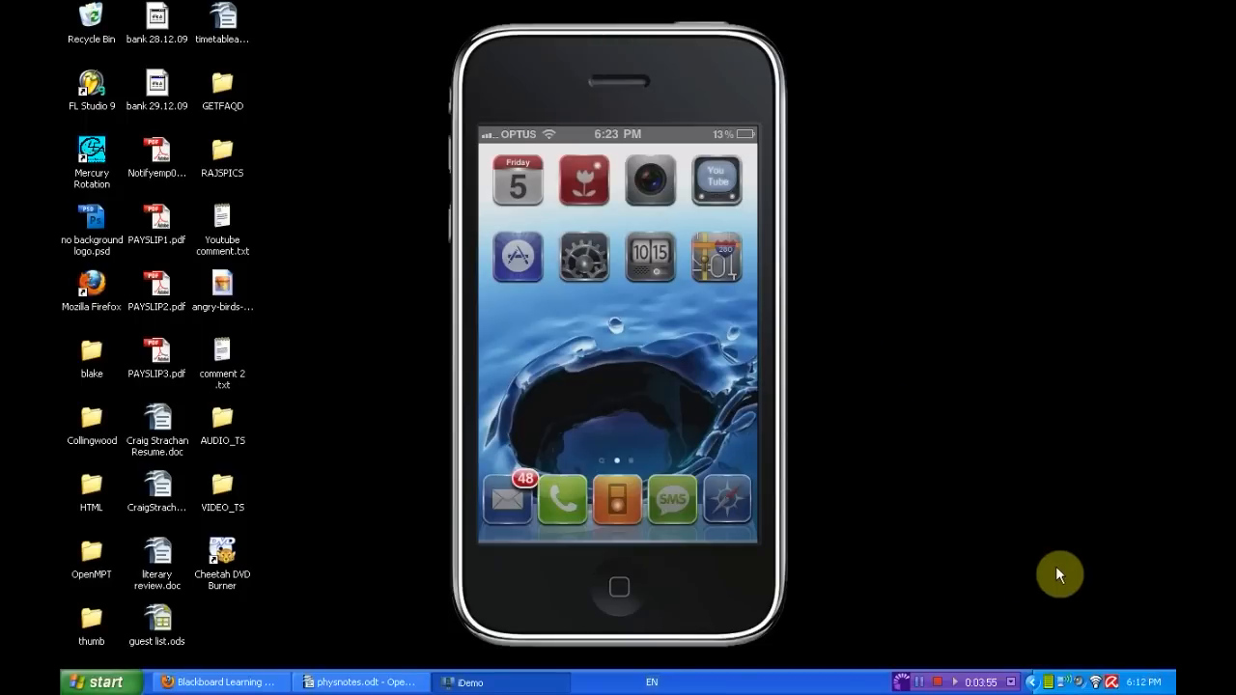